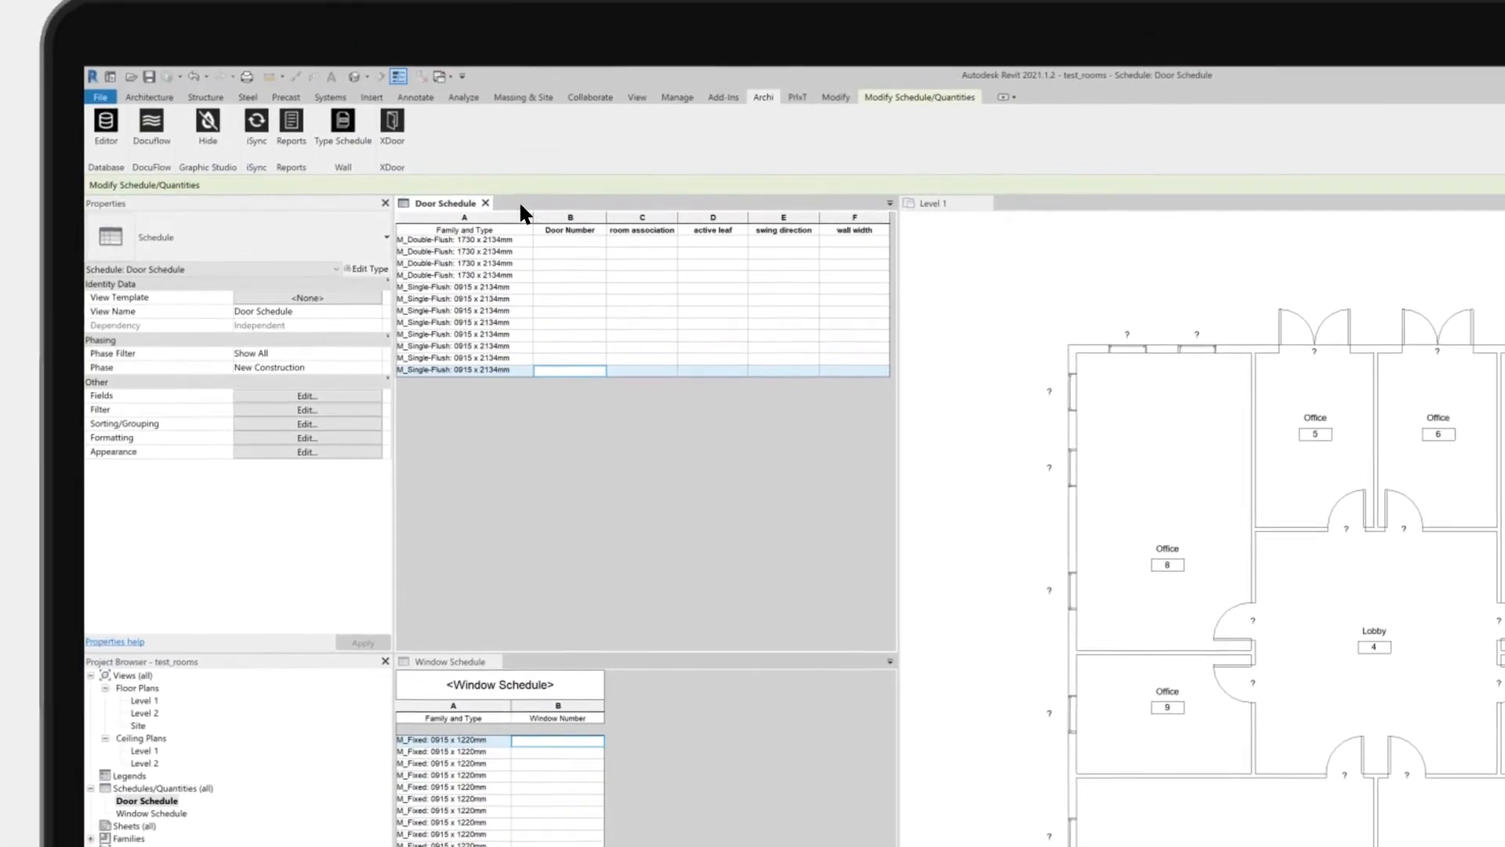
# Step: Launch the XDoor add-in from the Archi ribbon to reach door settings
pyautogui.click(392, 126)
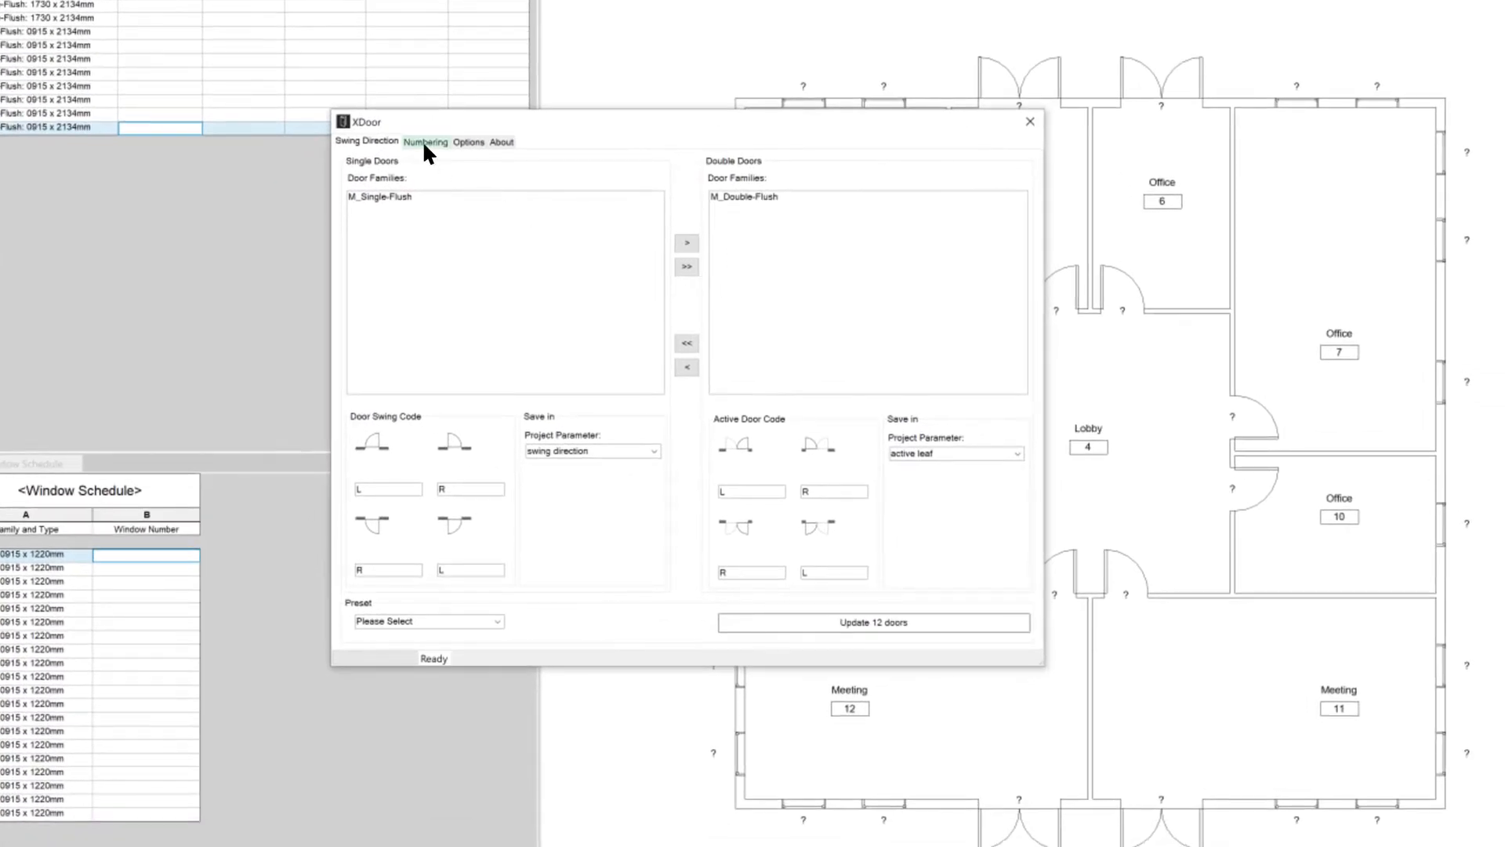
# Step: Assign room-based numbers to all doors without a phase letter, e.g. 6.1 and 12.2
pyautogui.click(425, 142)
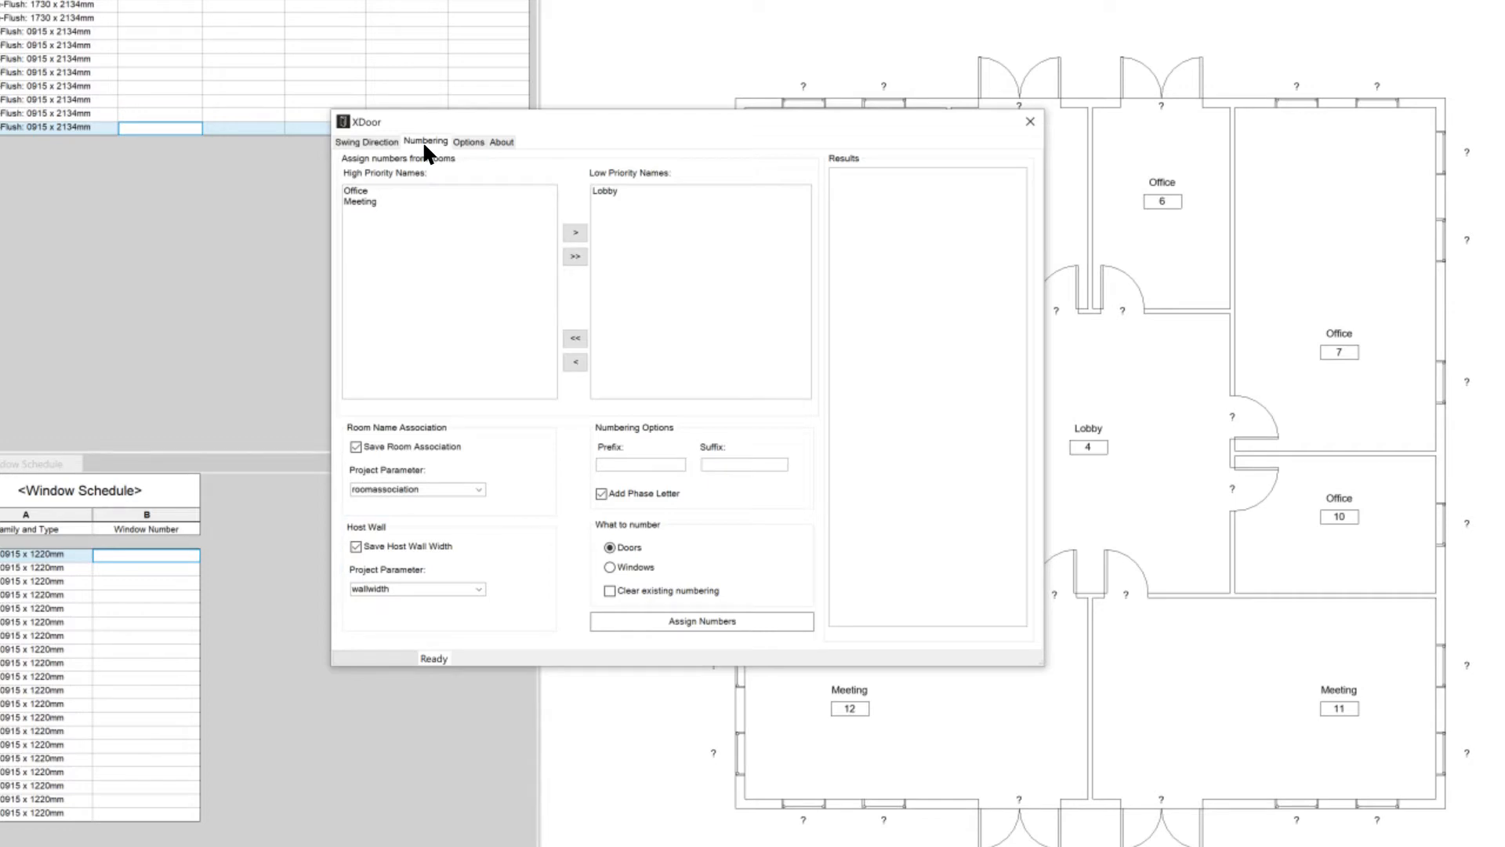
pyautogui.moveTo(546, 353)
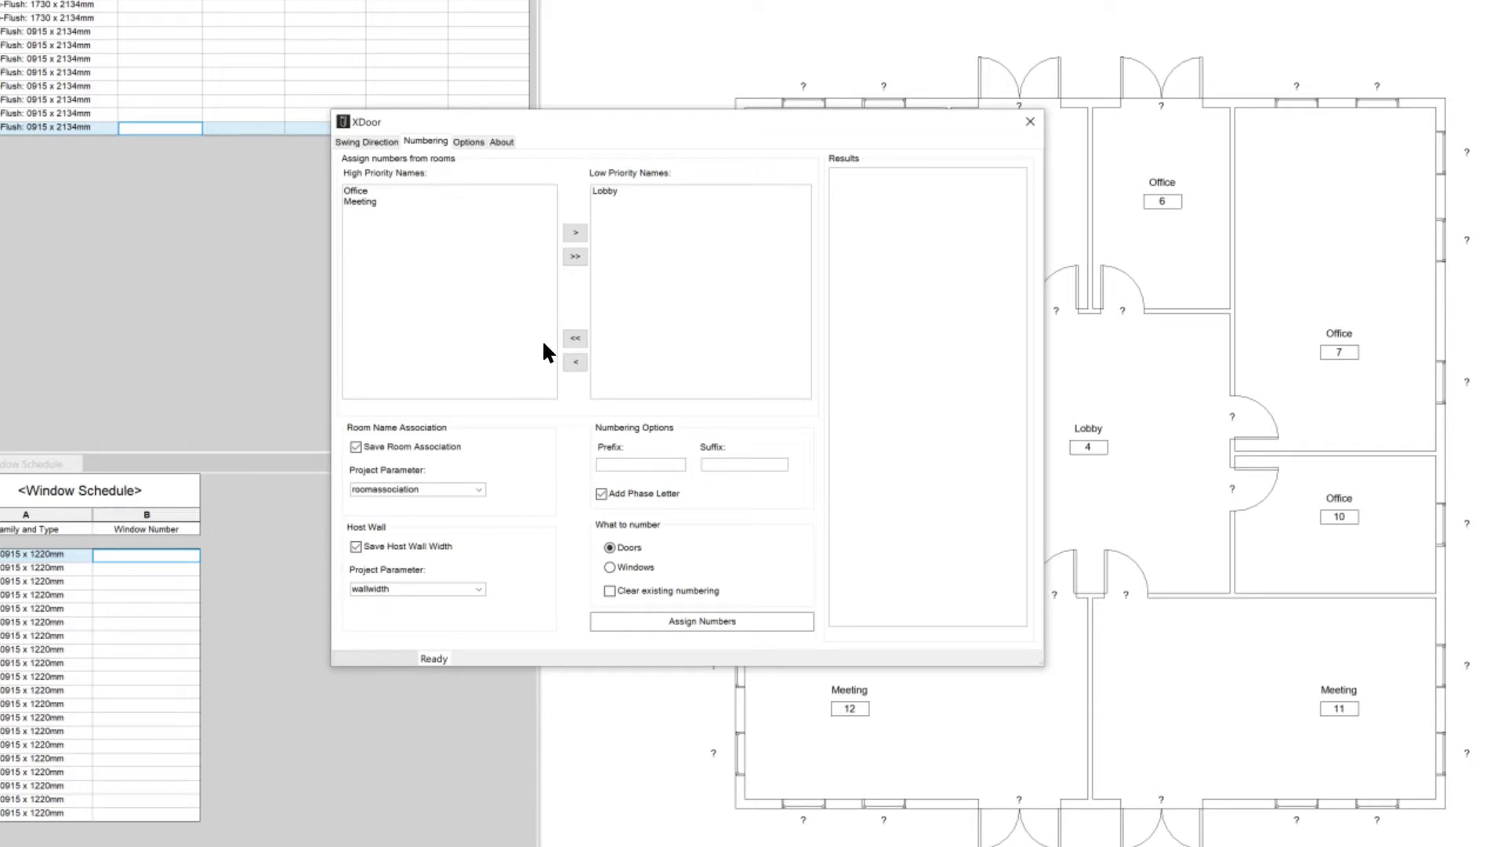
pyautogui.click(701, 621)
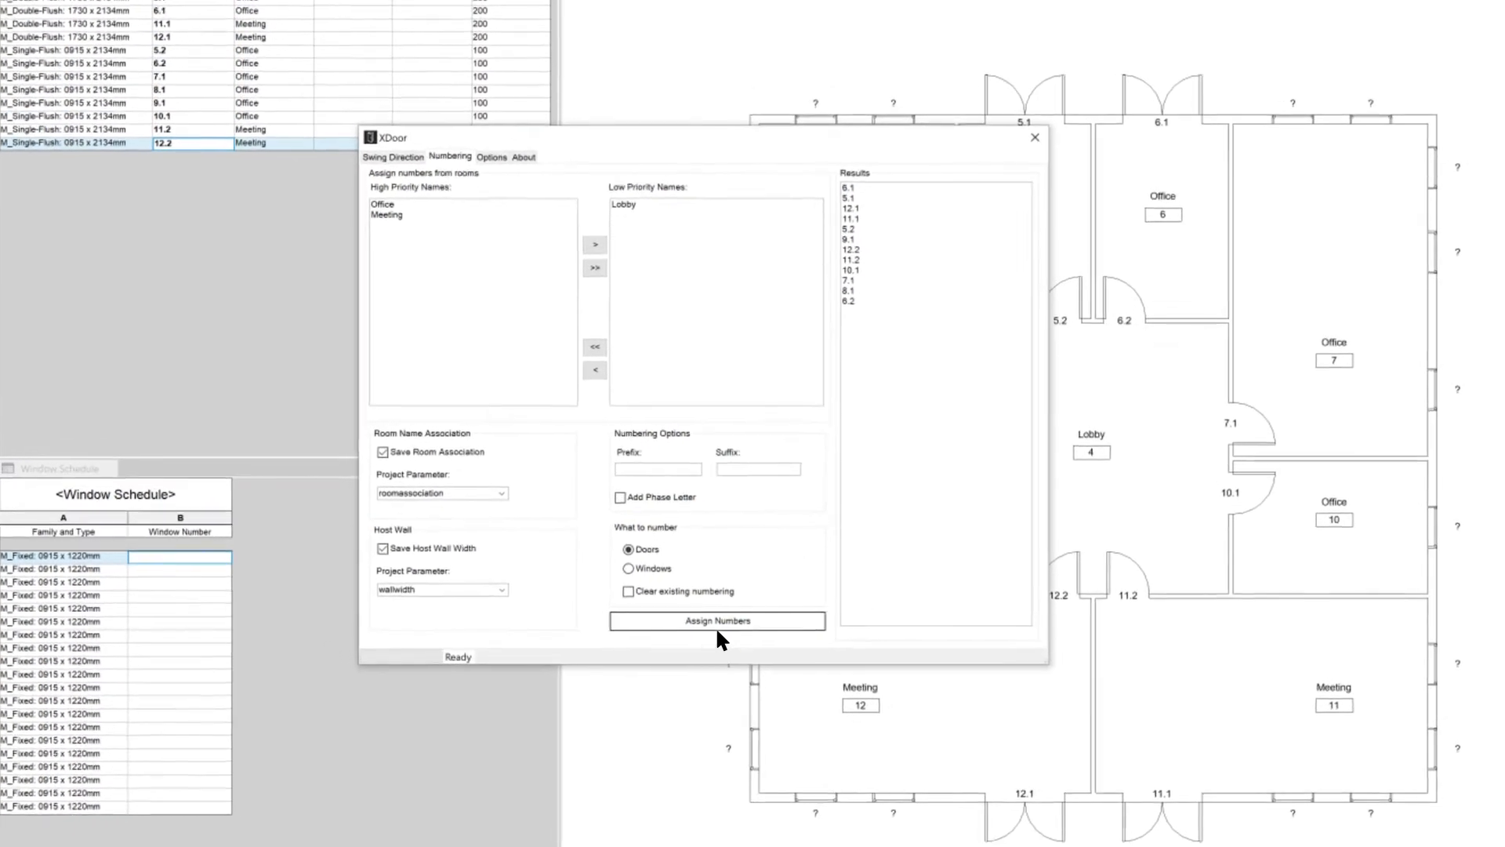
# Step: Assign room-based numbers with prefix w to all windows, e.g. w8.1 and w12.4
pyautogui.click(616, 567)
pyautogui.write('w')
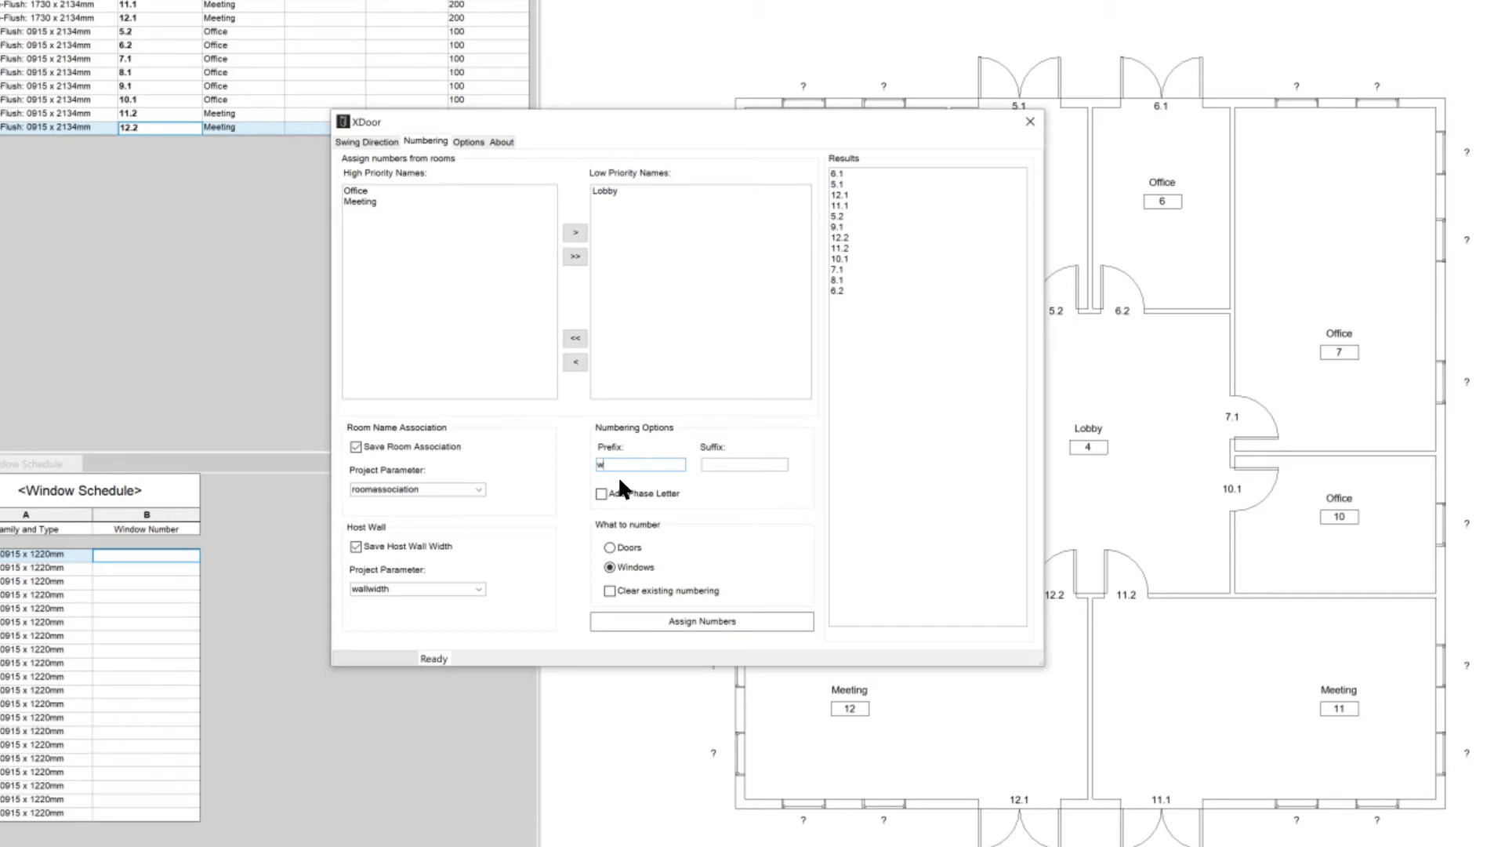
pyautogui.click(701, 621)
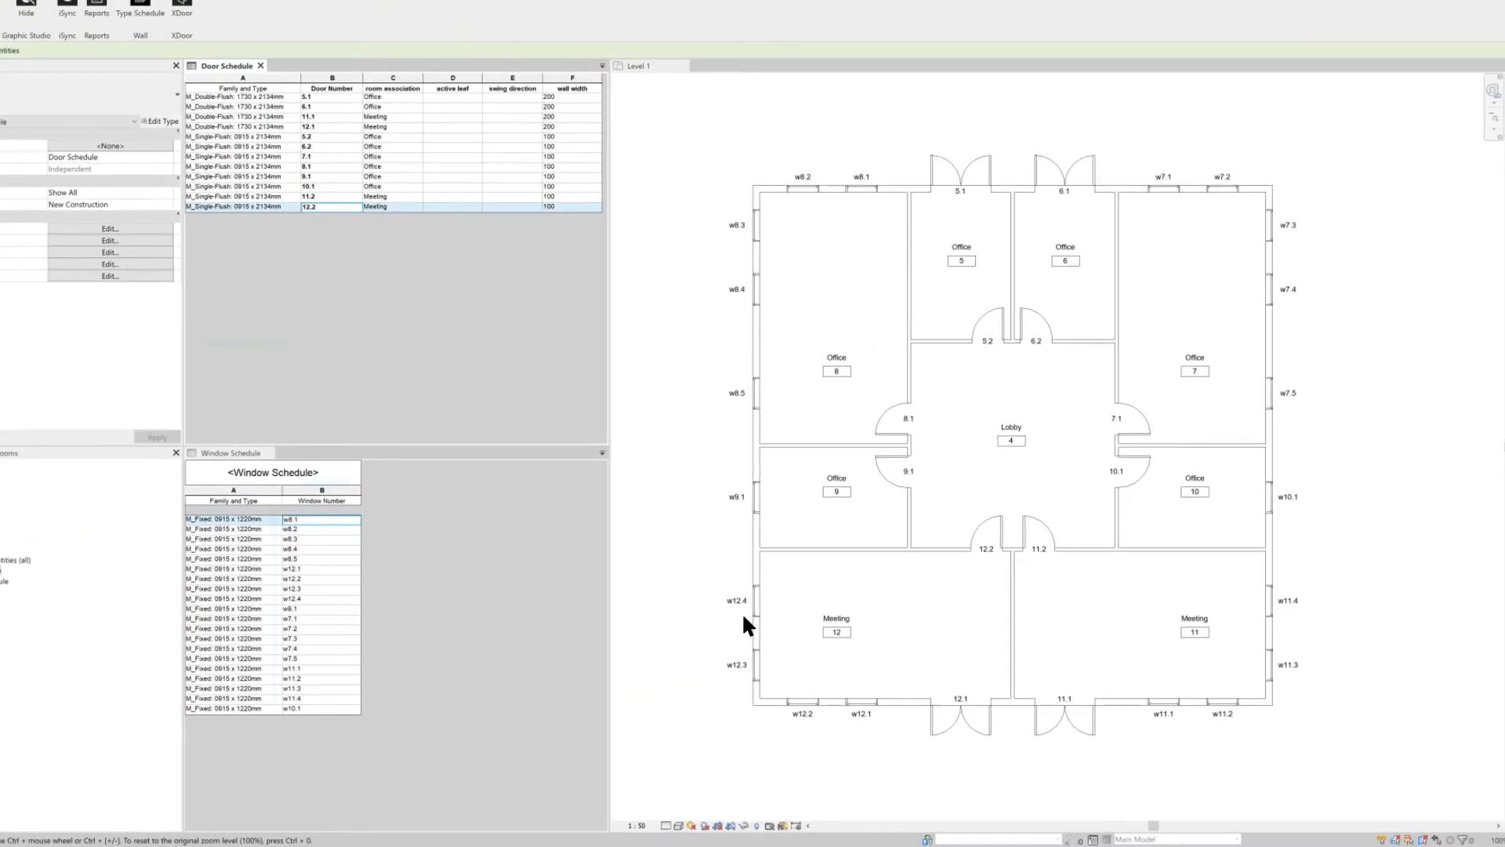
# Step: Reopen XDoor over the plan showing the populated Window Number column
pyautogui.click(320, 500)
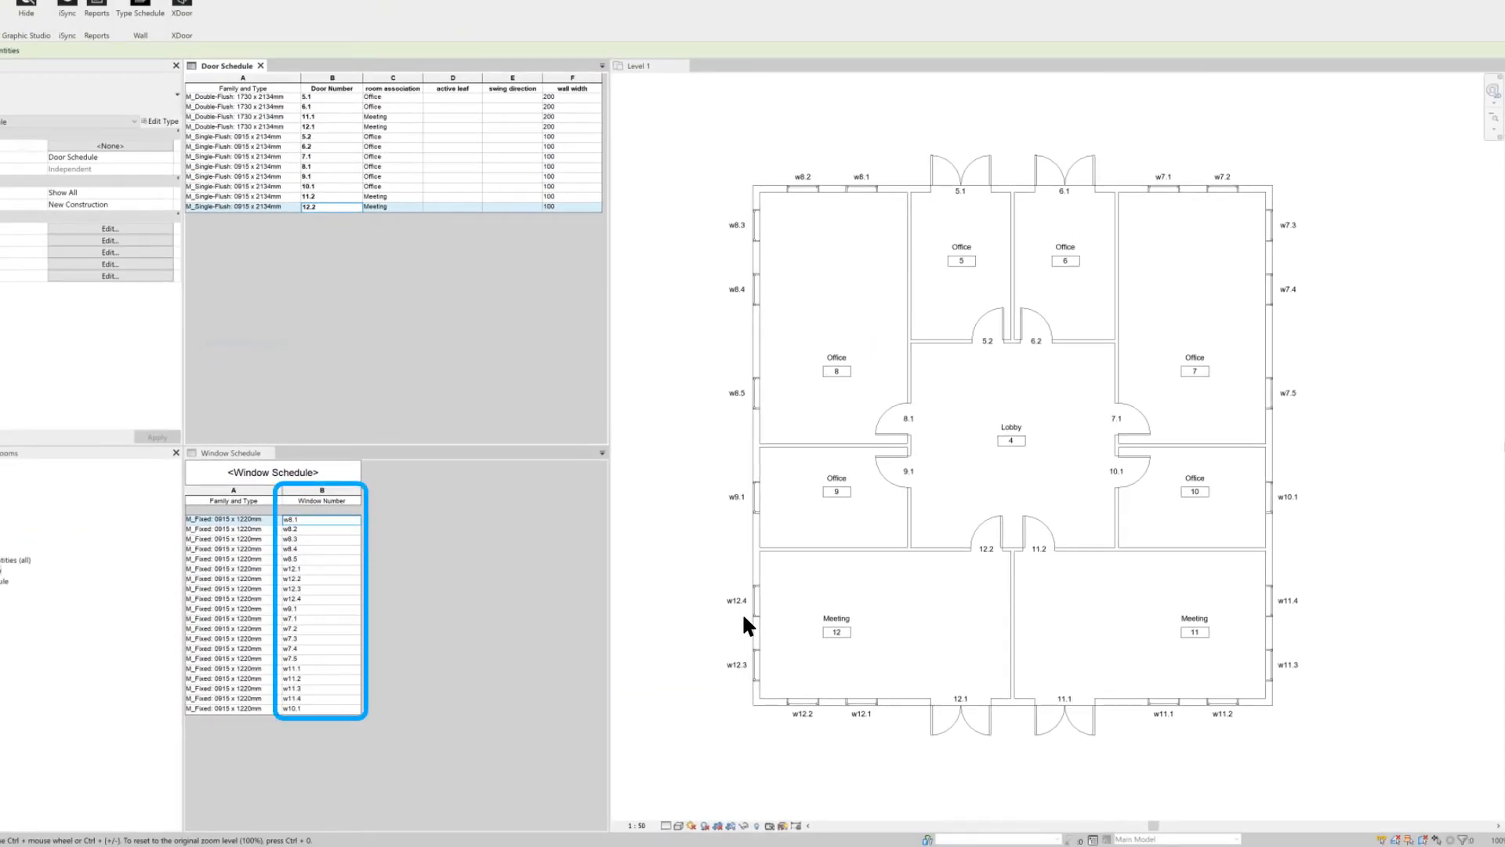
pyautogui.moveTo(751, 632)
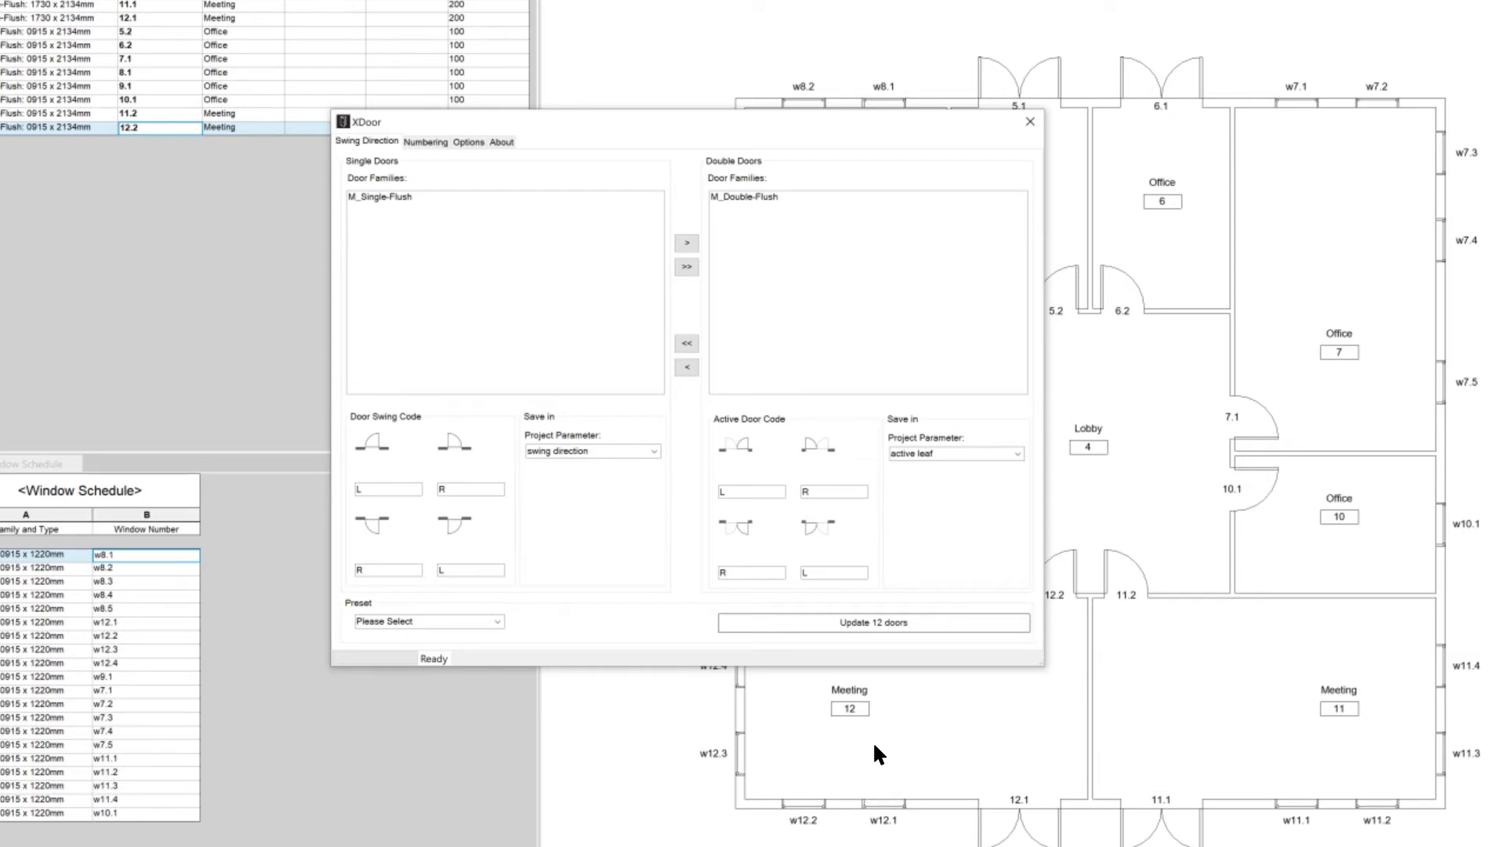
# Step: Write L and R swing directions for all 12 doors into the door schedule
pyautogui.click(735, 444)
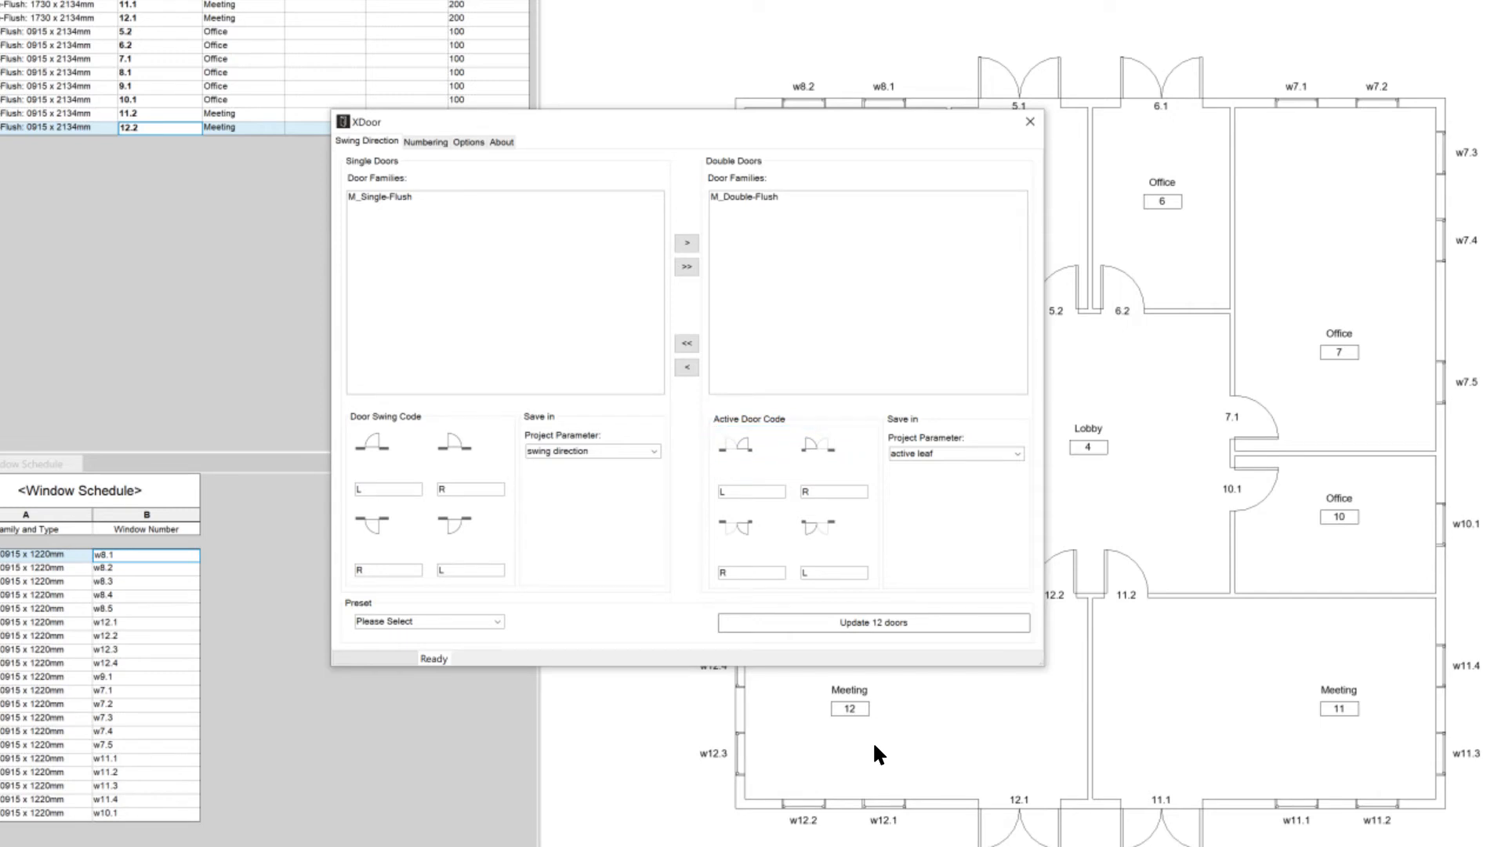
pyautogui.click(751, 197)
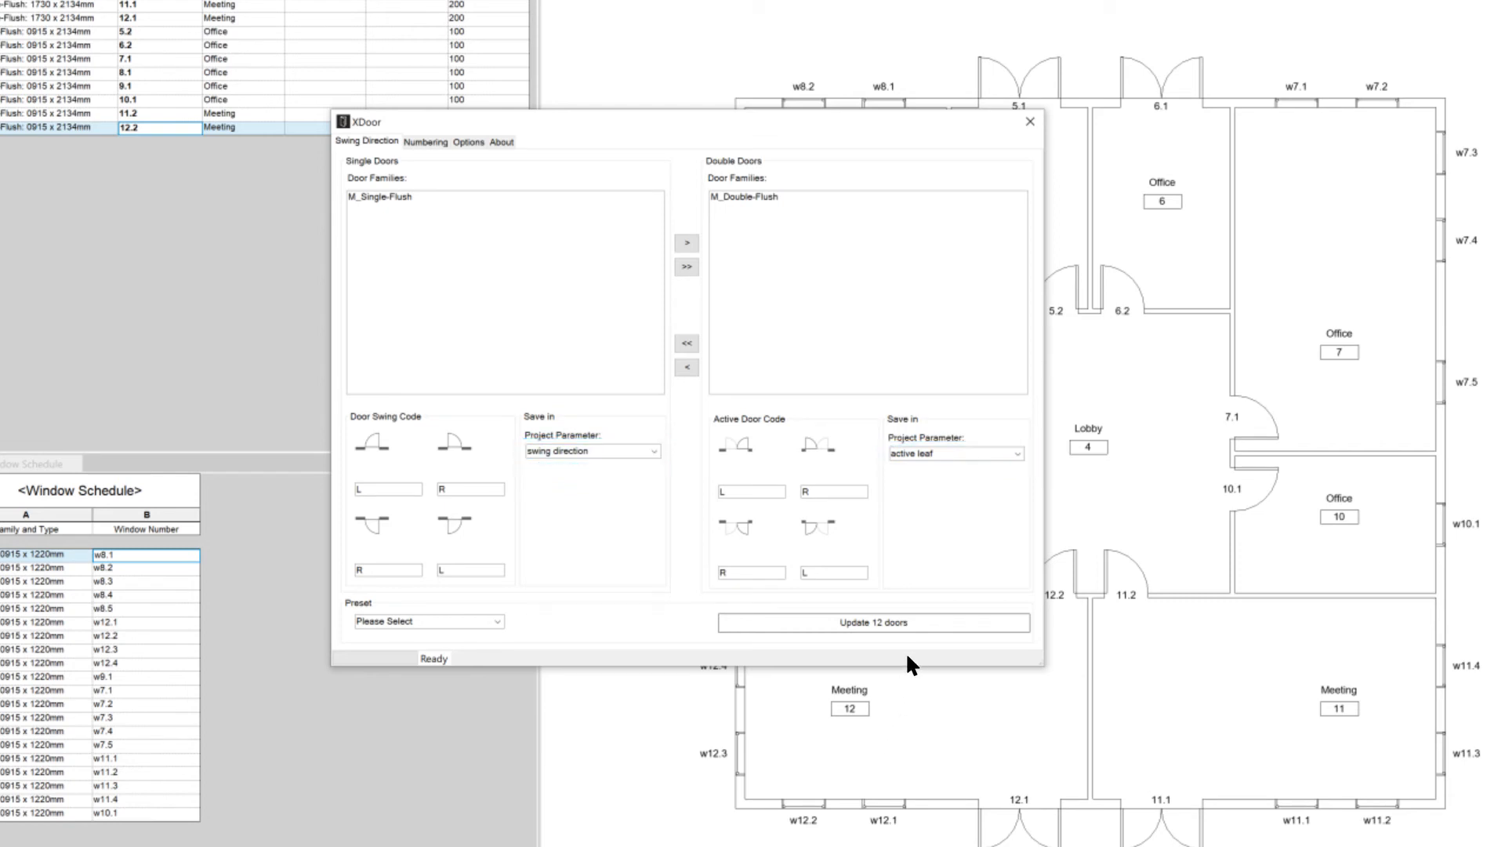
pyautogui.click(873, 622)
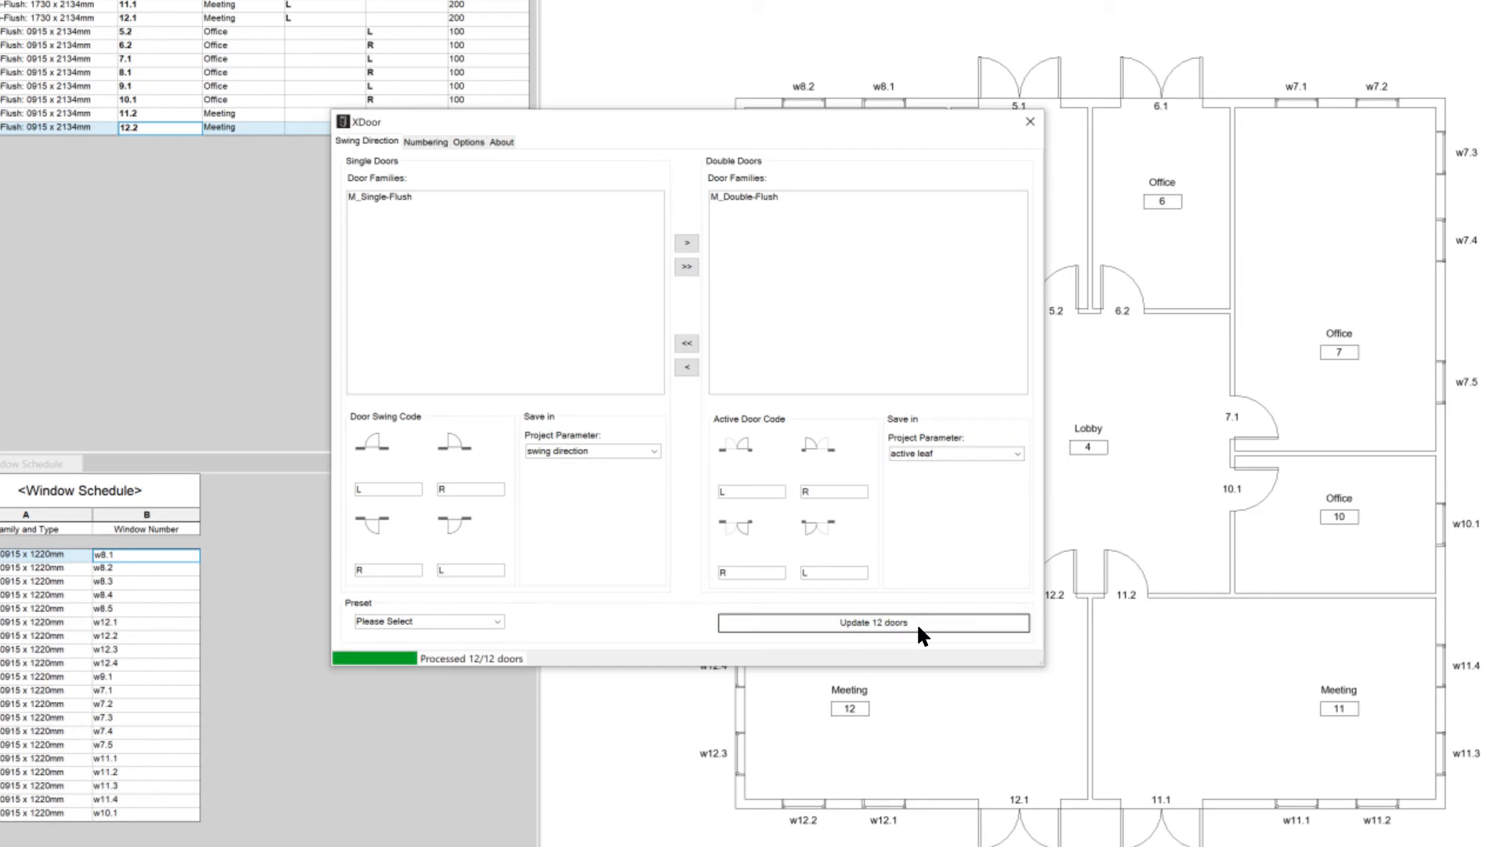